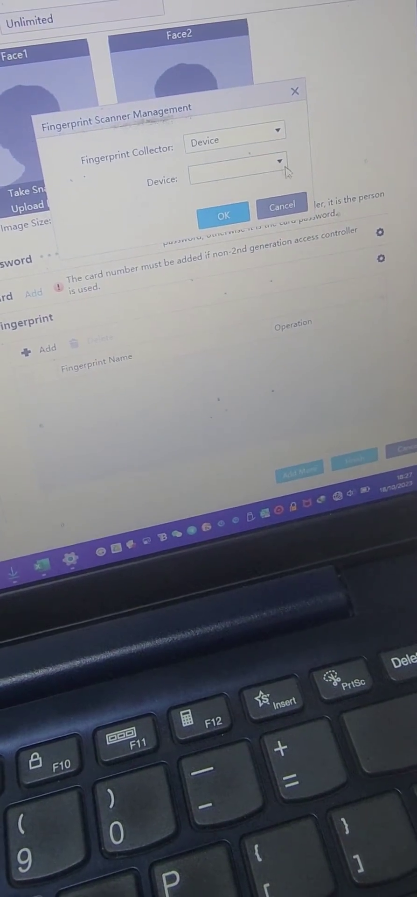
# Step: Choose Reader1 of Door 1 as the fingerprint collection device
pyautogui.click(280, 163)
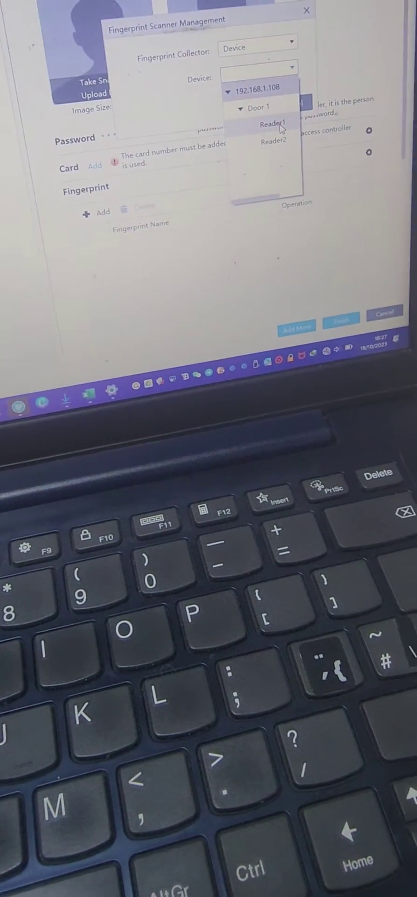
pyautogui.click(273, 126)
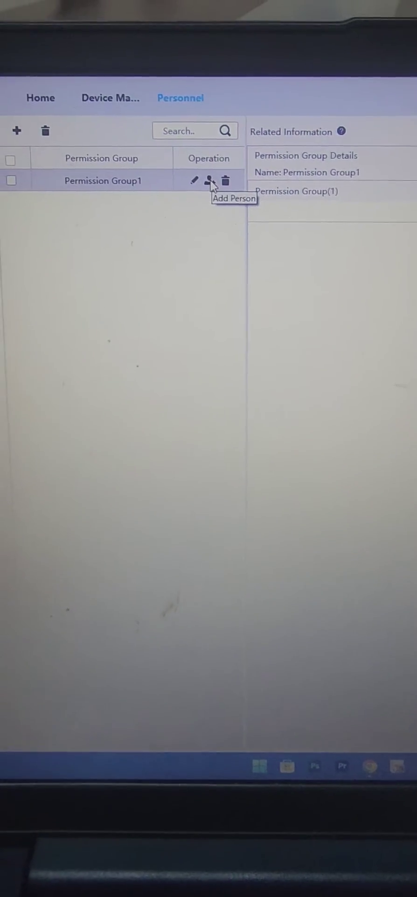
# Step: Start adding the enrolled person to Permission Group1
pyautogui.click(210, 180)
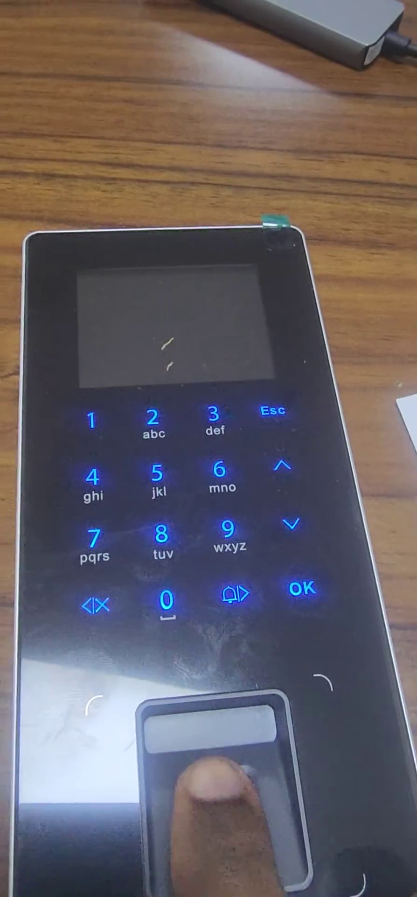
# Step: Present the enrolled finger at the Door 1 reader for verification
pyautogui.click(218, 815)
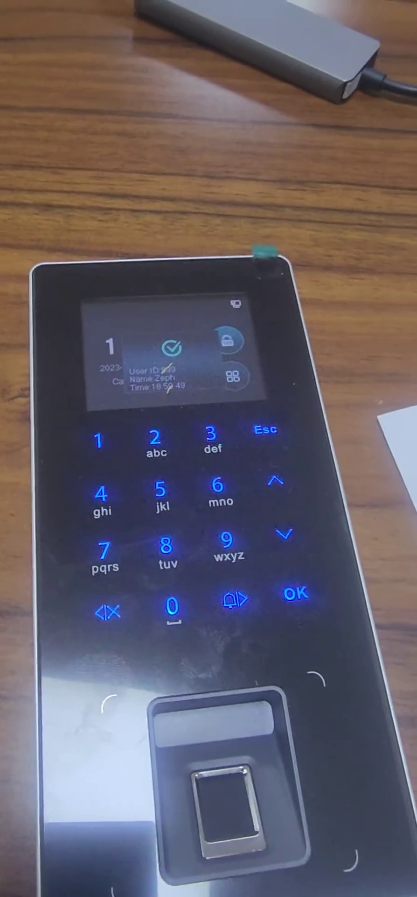